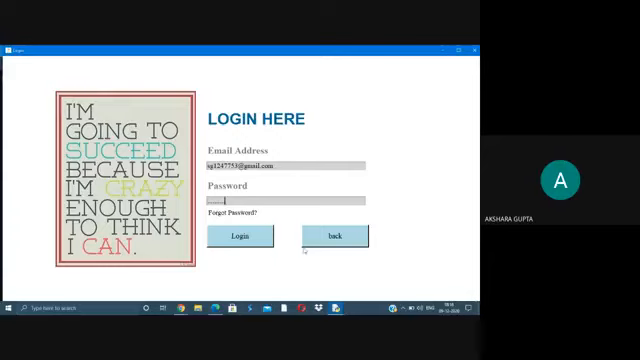
# Sign in with the entered credentials to reach the welcome dashboard.
pyautogui.click(237, 235)
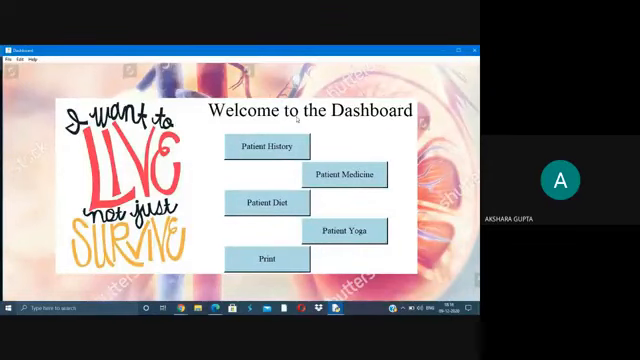
pyautogui.click(266, 150)
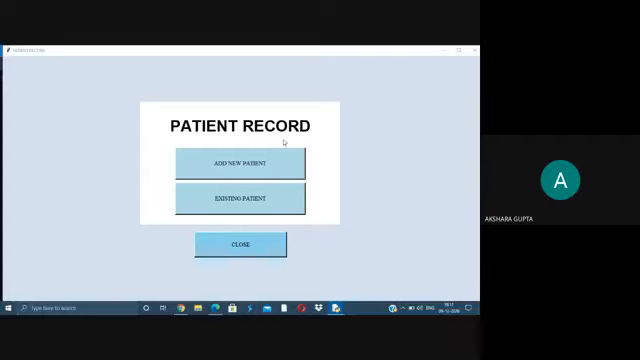
pyautogui.moveTo(214, 150)
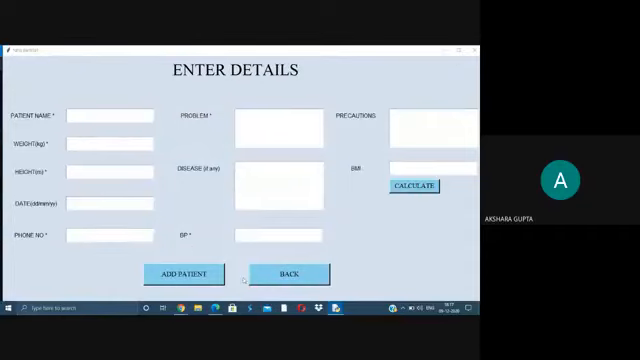
pyautogui.click(286, 273)
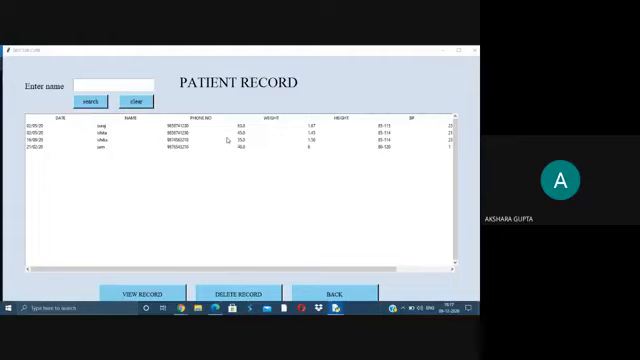
pyautogui.click(141, 293)
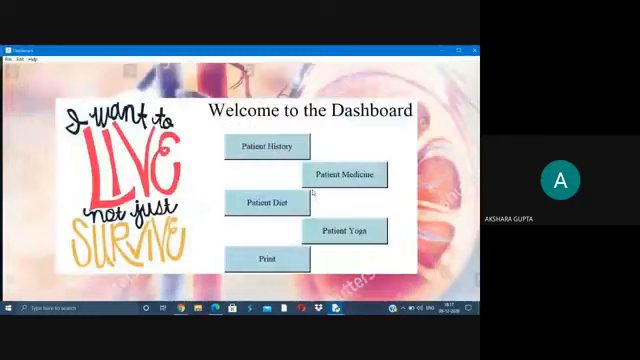
pyautogui.click(344, 174)
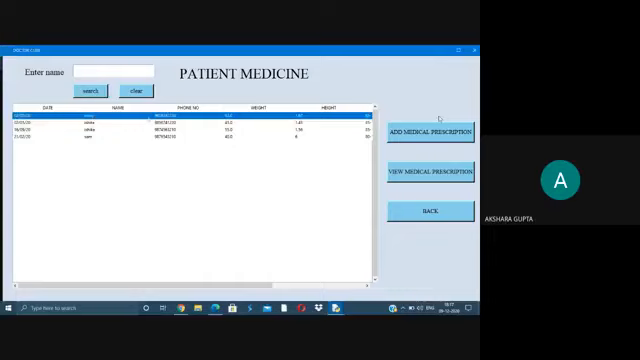
pyautogui.click(429, 130)
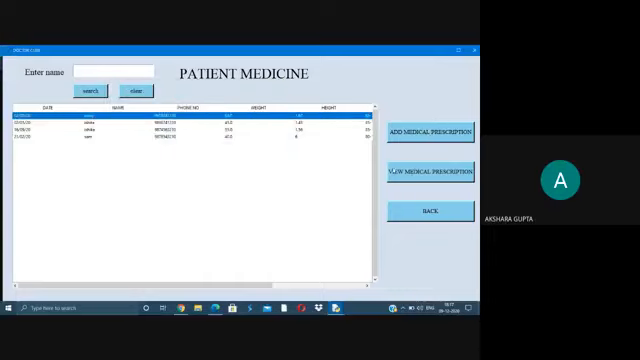
pyautogui.click(430, 172)
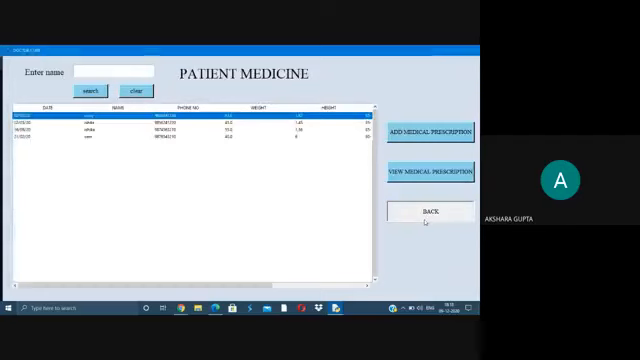
pyautogui.click(428, 211)
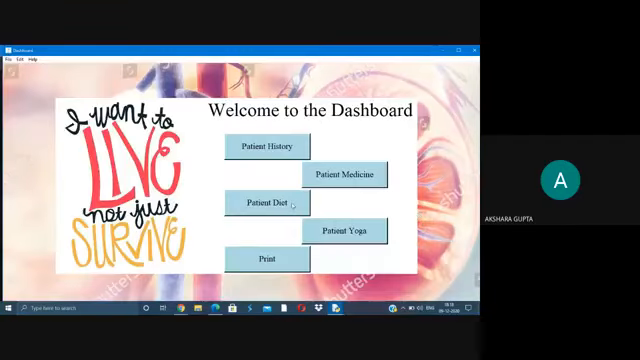
# Open Patient Diet, try adding a food item, then request deleting the current record.
pyautogui.click(265, 203)
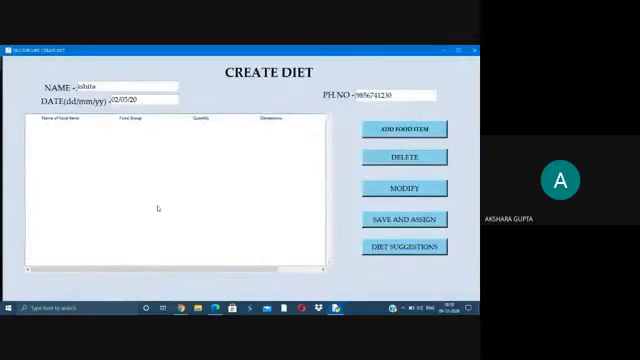
pyautogui.moveTo(182, 162)
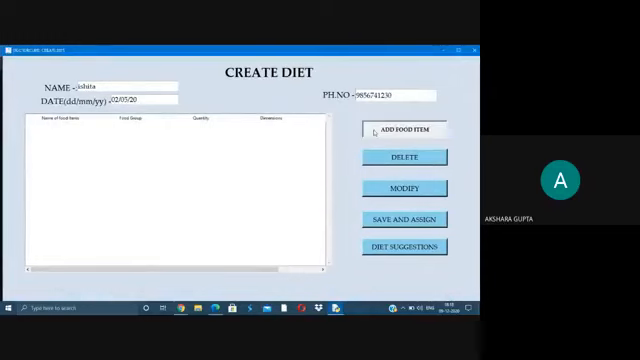
pyautogui.click(404, 128)
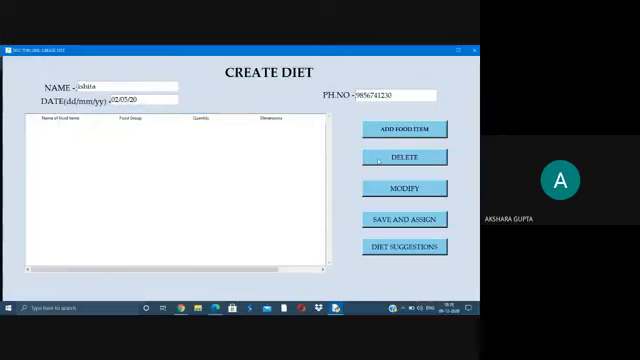
pyautogui.click(404, 157)
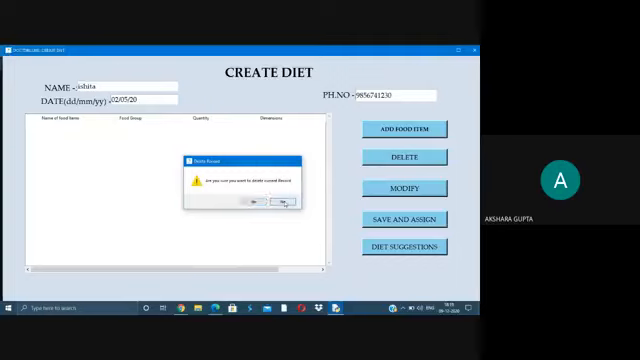
# Confirm the deletion, list low-protein food suggestions, and close that window.
pyautogui.click(283, 205)
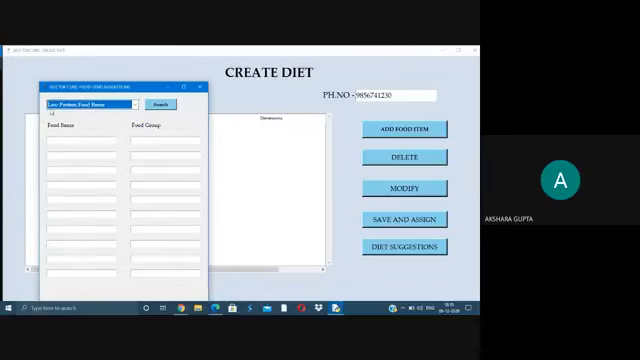
pyautogui.click(160, 105)
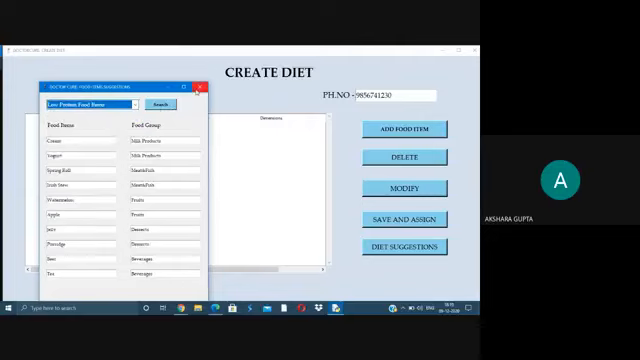
pyautogui.click(203, 89)
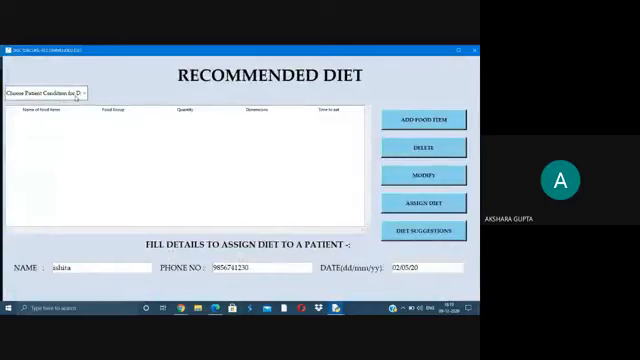
# Load the Not on Dialysis recommended diet, then open and close the food item form.
pyautogui.click(48, 93)
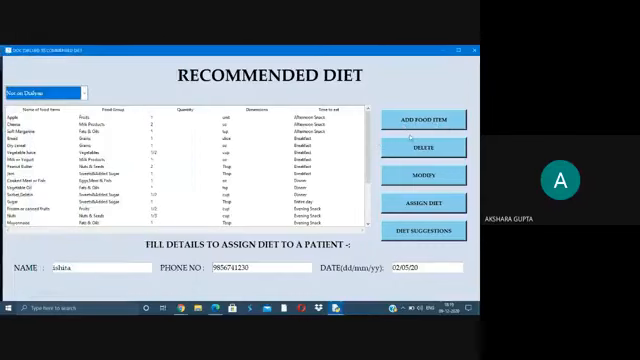
pyautogui.click(421, 119)
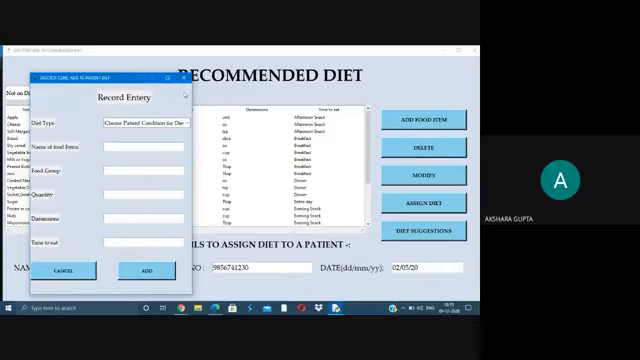
pyautogui.click(62, 270)
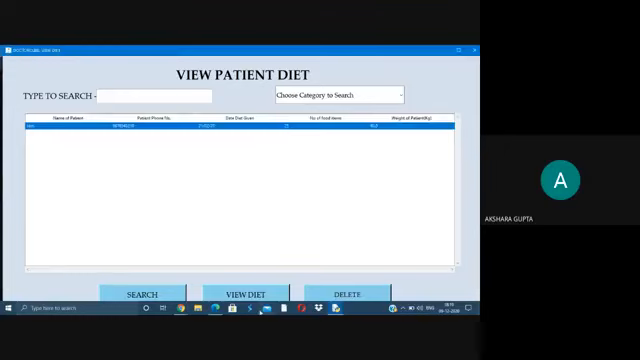
# Close the View Patient Diet window to get back to the dashboard.
pyautogui.click(246, 292)
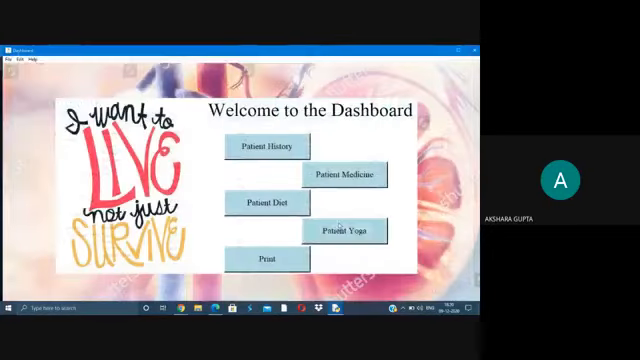
pyautogui.click(342, 230)
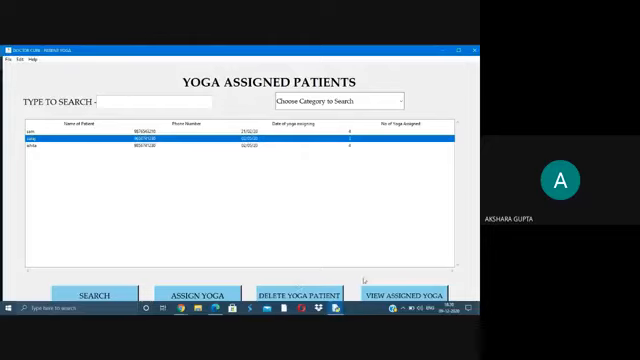
pyautogui.click(407, 293)
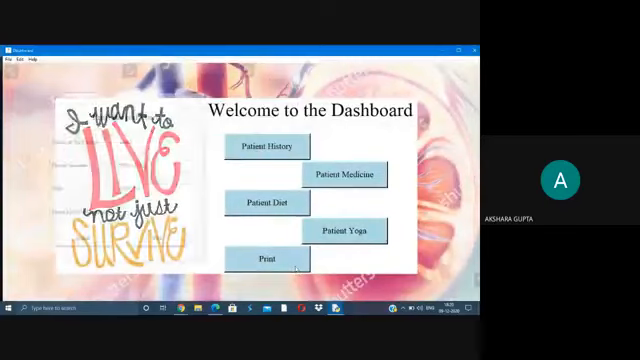
# Start printing the patient medicine report from the dashboard's Print option.
pyautogui.click(266, 258)
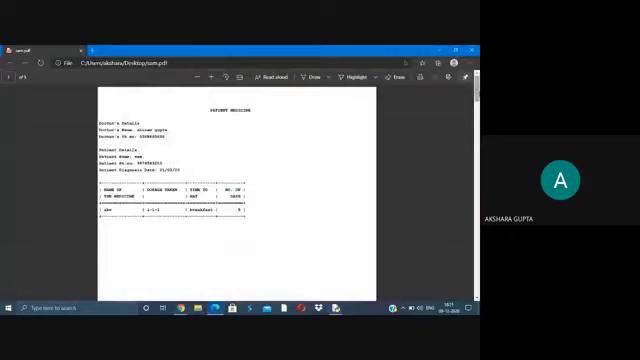
# Scroll through the PDF report, then reopen the Print record form for patient ishita.
pyautogui.scroll(-3)
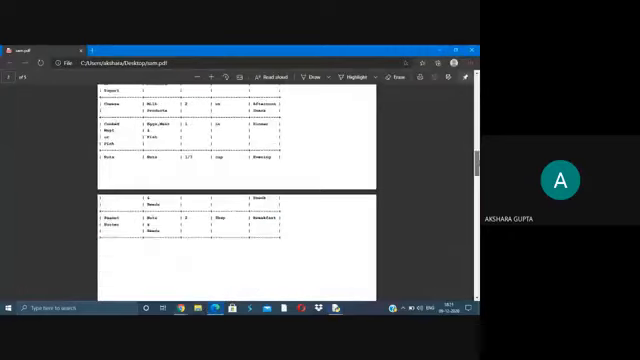
pyautogui.scroll(-3)
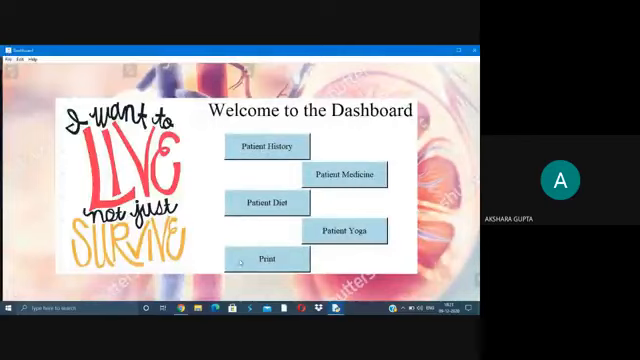
pyautogui.click(266, 258)
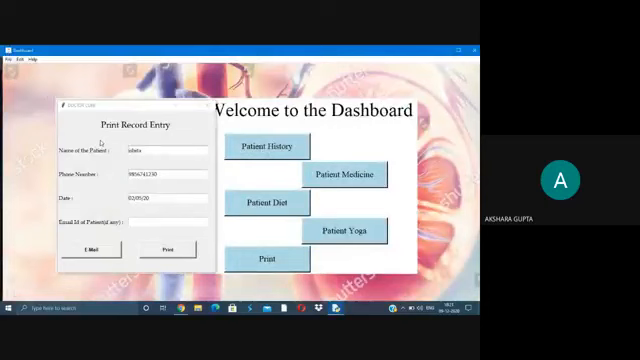